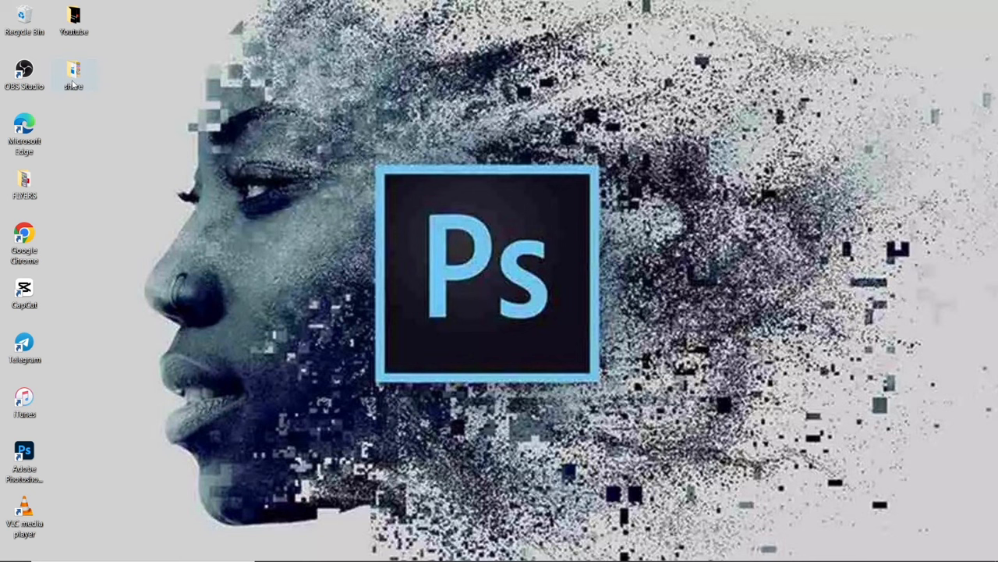
# Launch Photoshop from its desktop shortcut, opening a blank 2100 × 1500 px document
pyautogui.doubleClick(73, 70)
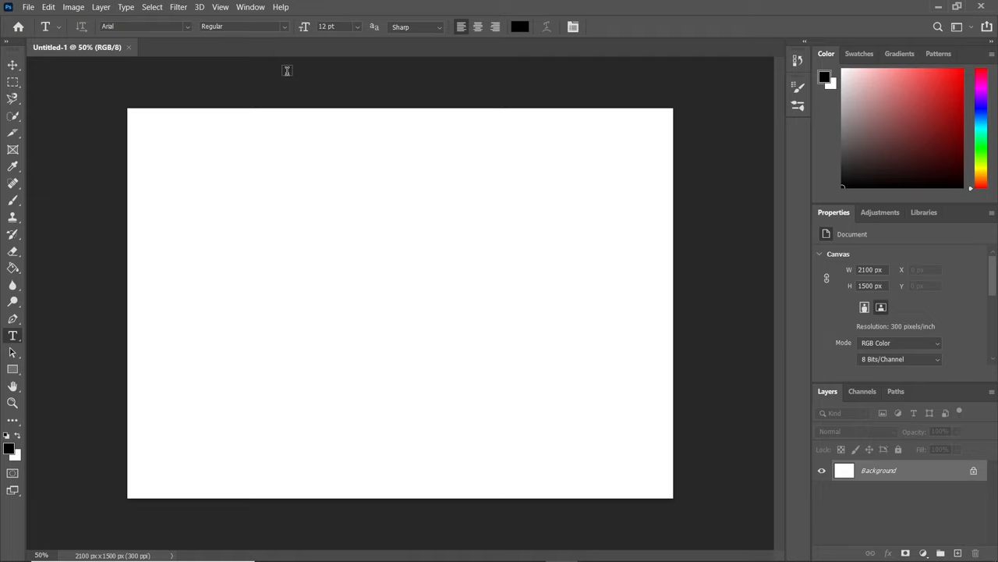
# Pick the IMG_0058 receipt from Desktop > share > share in the Open dialog
pyautogui.press('Ctrl+o')
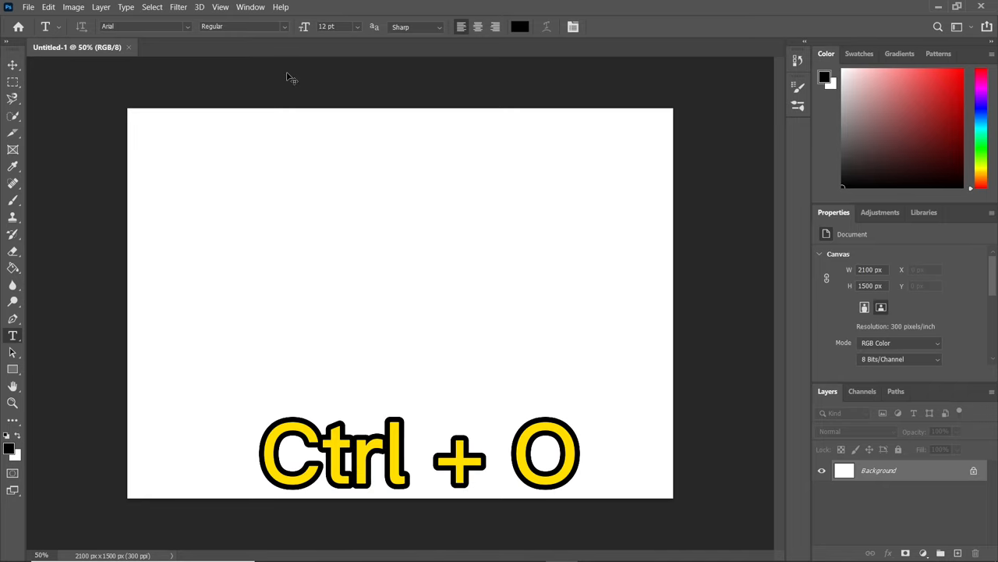
pyautogui.press('Ctrl+o')
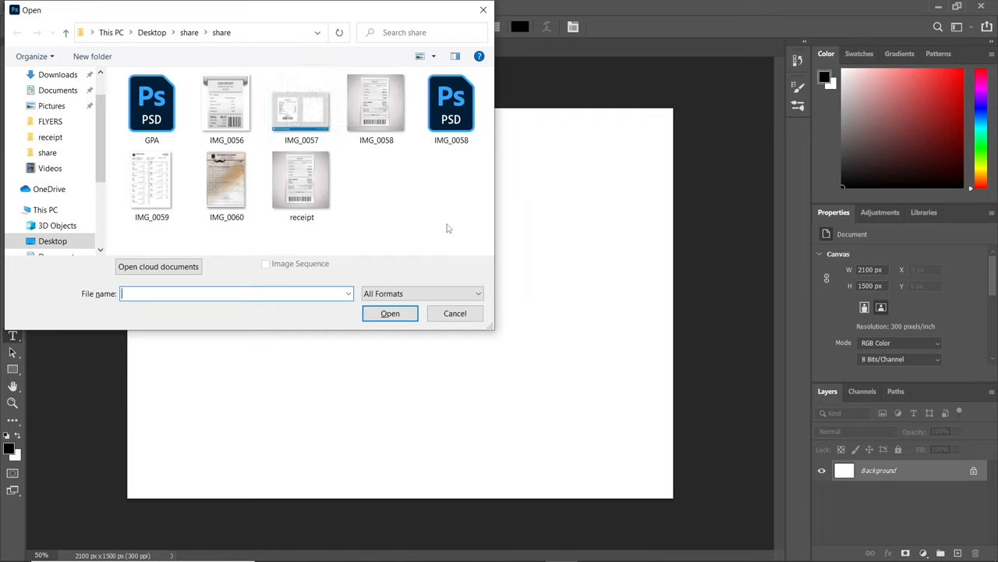
pyautogui.click(376, 102)
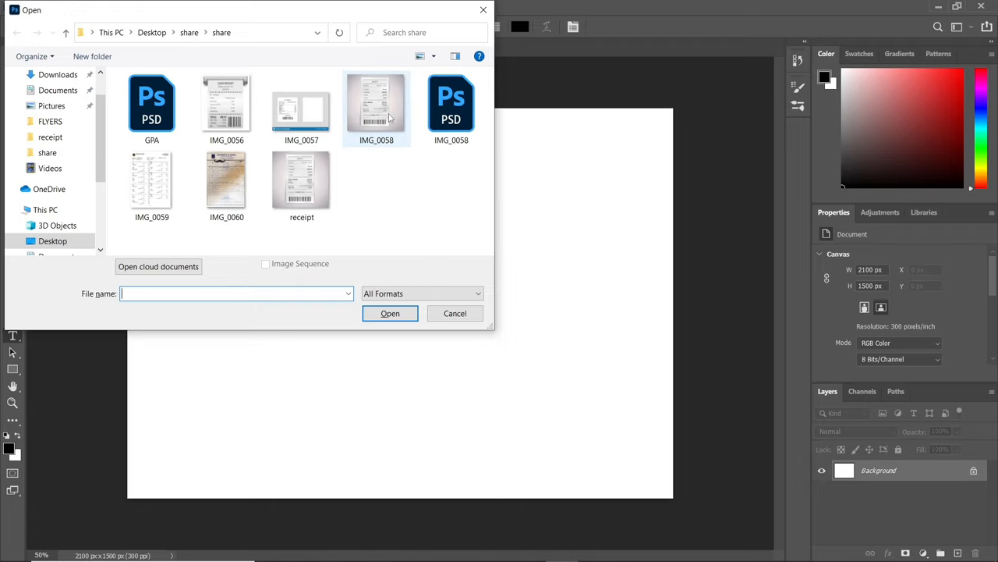
pyautogui.click(377, 107)
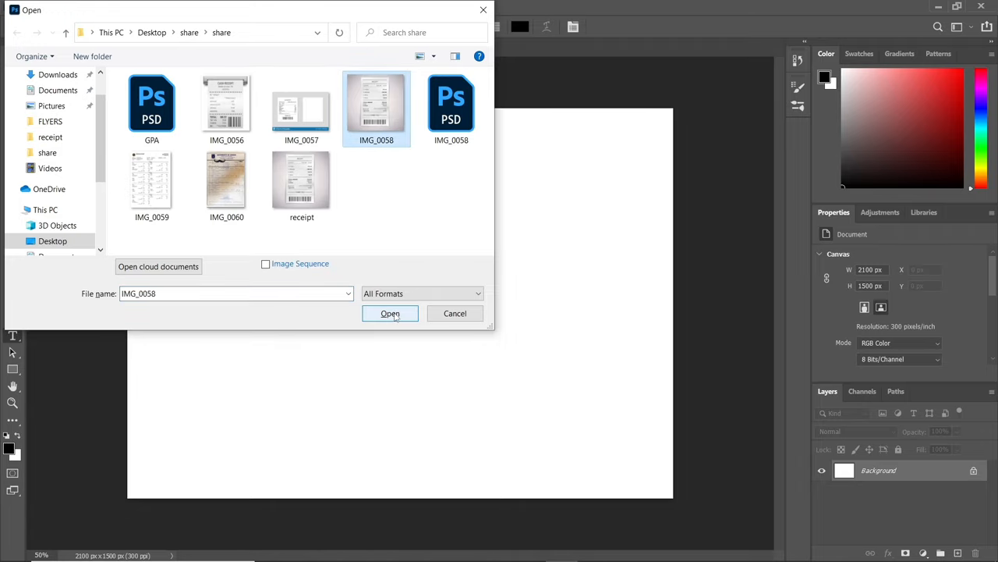
pyautogui.click(390, 313)
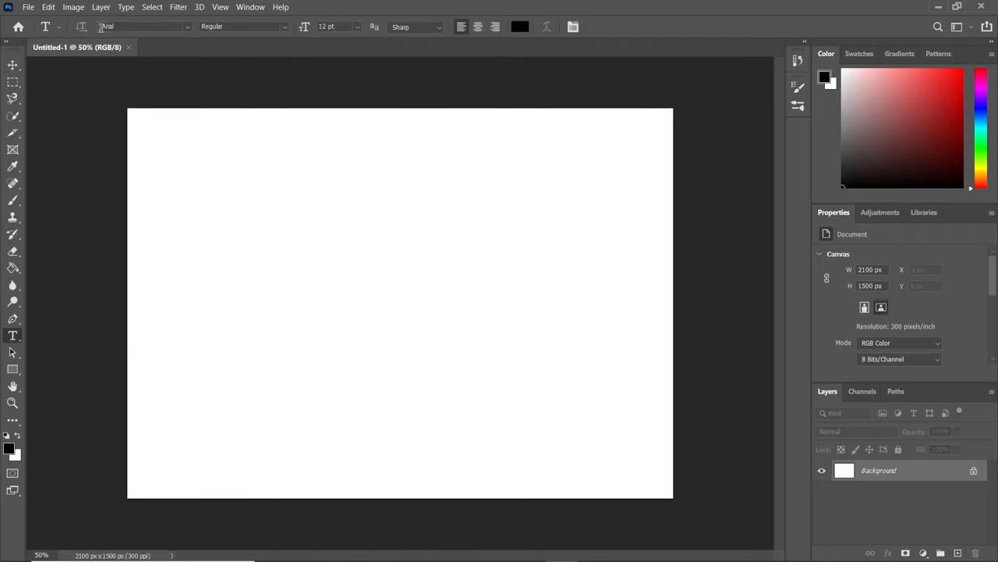
# View the IMG_0058.JPG tab showing Watches at $299.00 and total $363.99
pyautogui.click(197, 47)
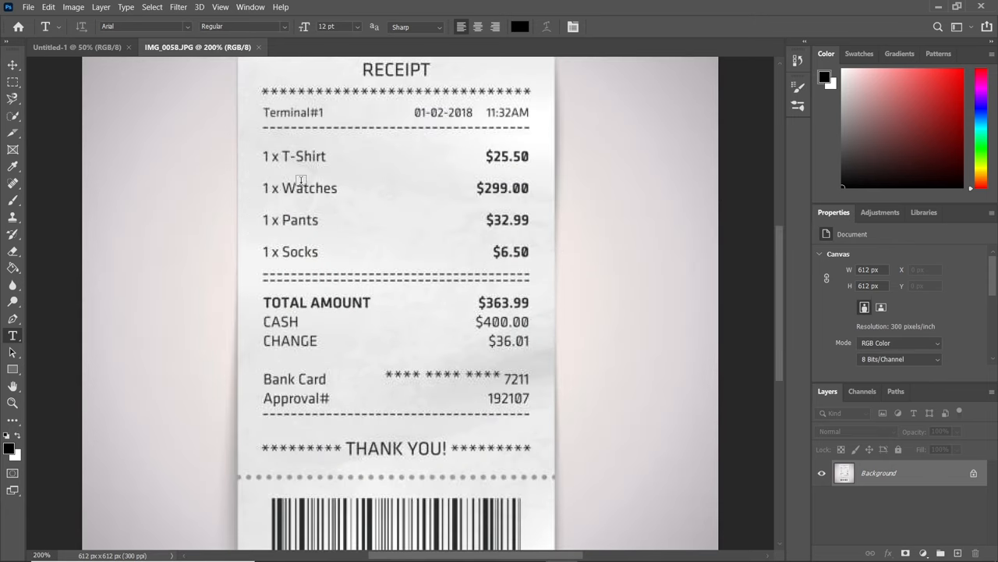
pyautogui.moveTo(487, 172)
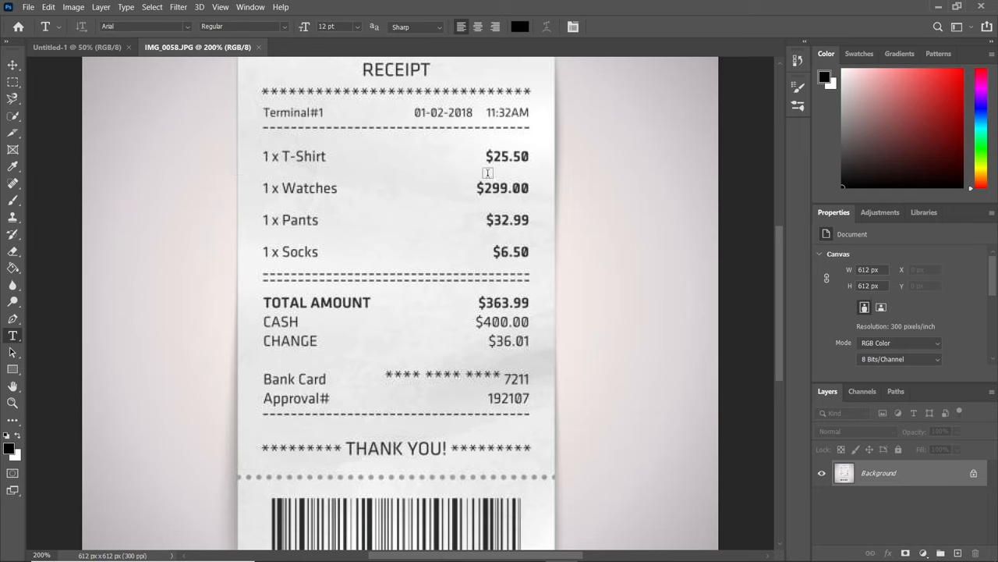
pyautogui.moveTo(456, 219)
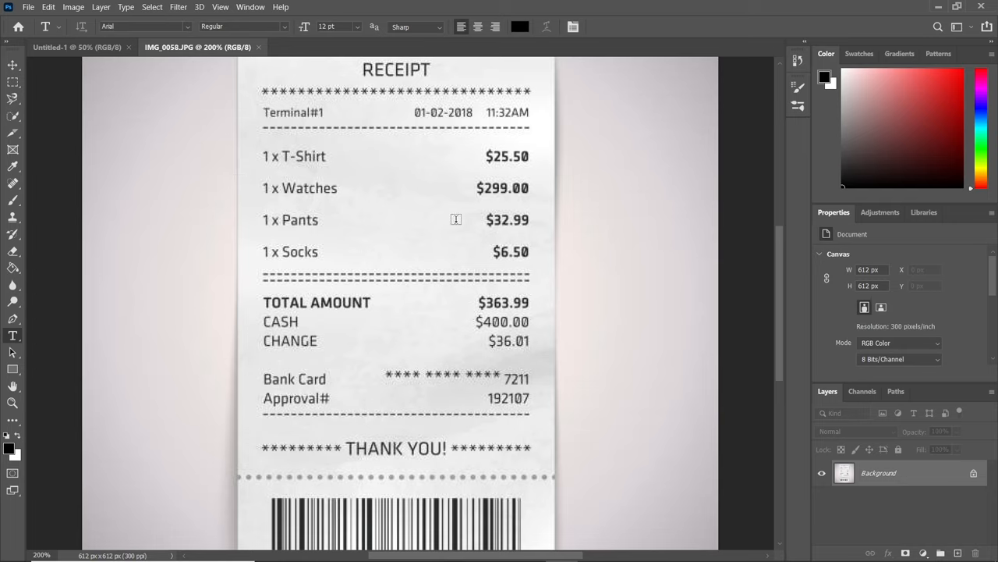
pyautogui.moveTo(535, 187)
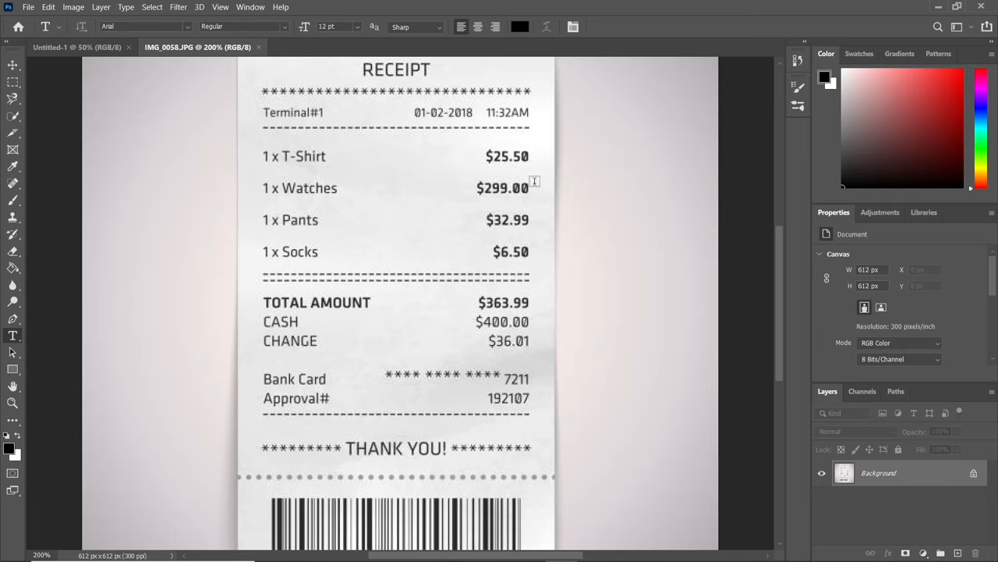
pyautogui.moveTo(542, 217)
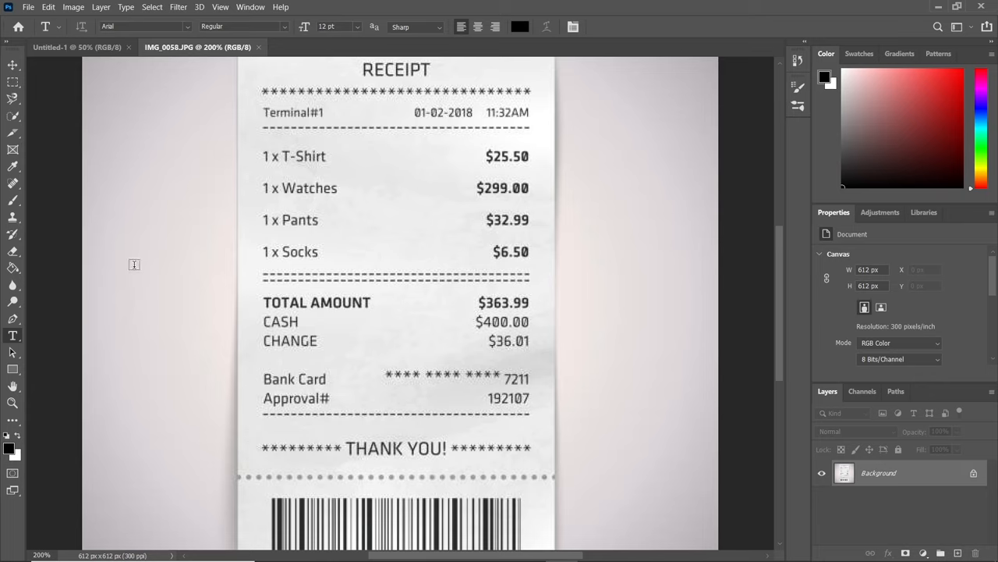
pyautogui.moveTo(23, 217)
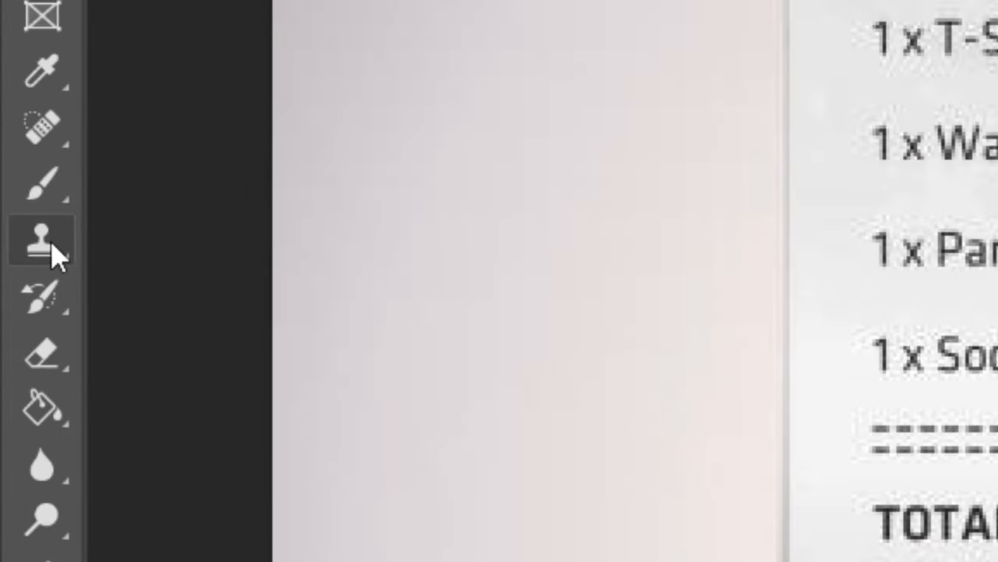
# Select the Clone Stamp Tool from the toolbar flyout, with brush size 31
pyautogui.click(40, 239)
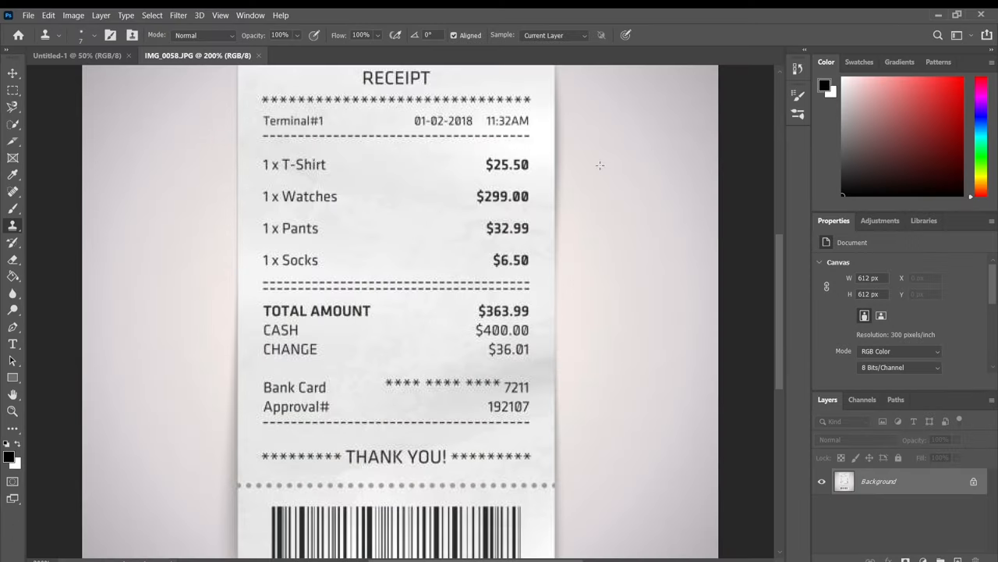
pyautogui.moveTo(537, 202)
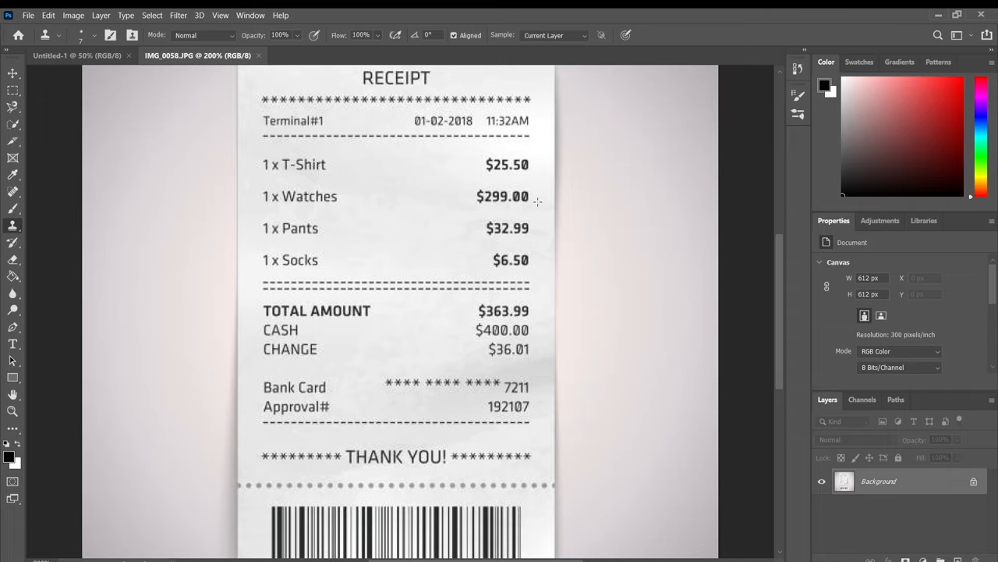
pyautogui.moveTo(51, 215)
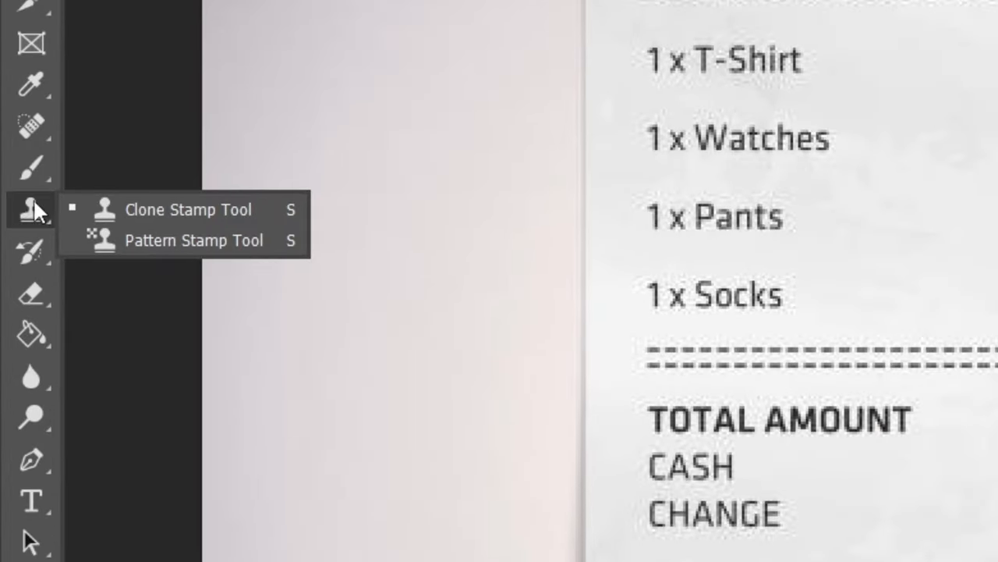
pyautogui.click(188, 209)
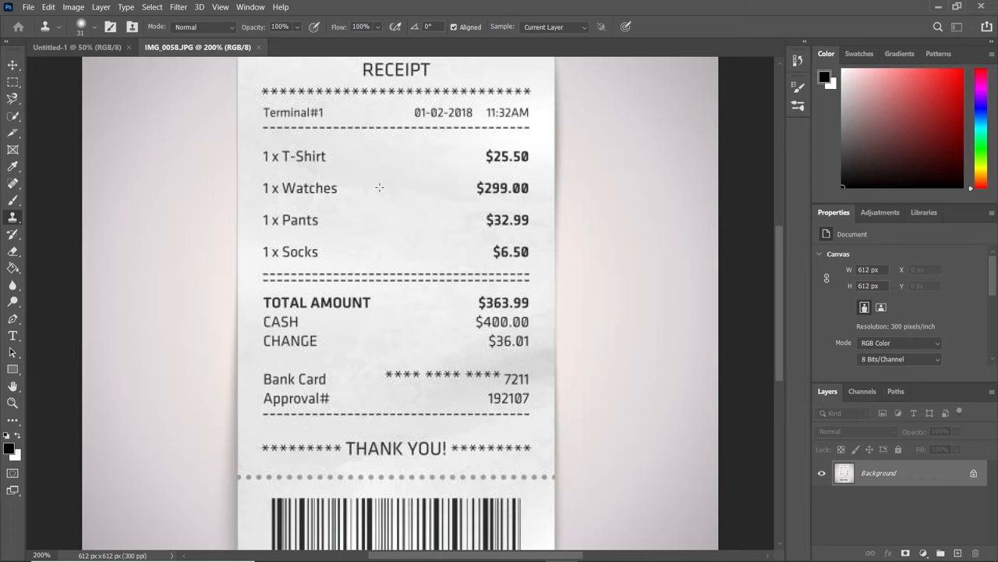
pyautogui.moveTo(448, 191)
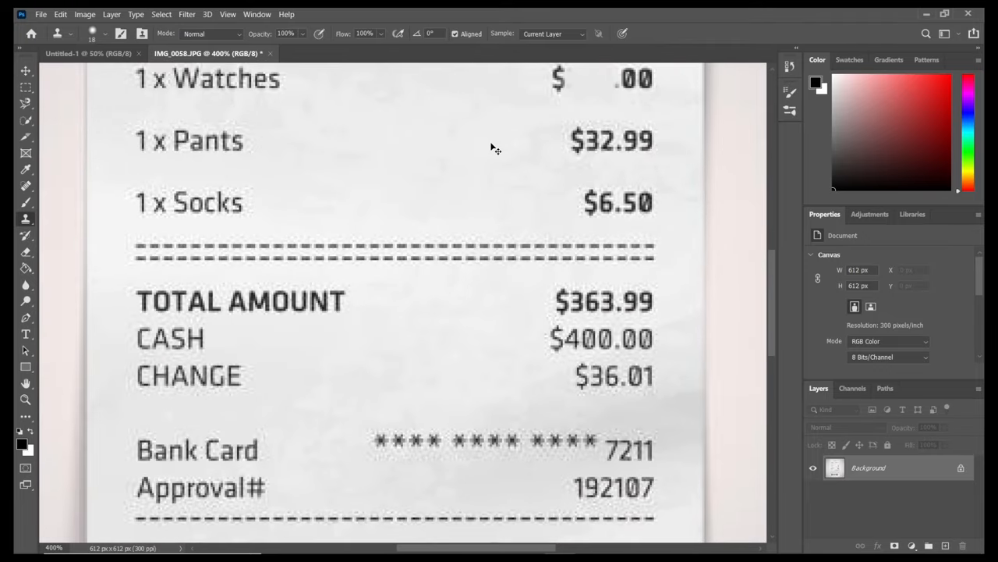
pyautogui.moveTo(492, 143)
pyautogui.write('4')
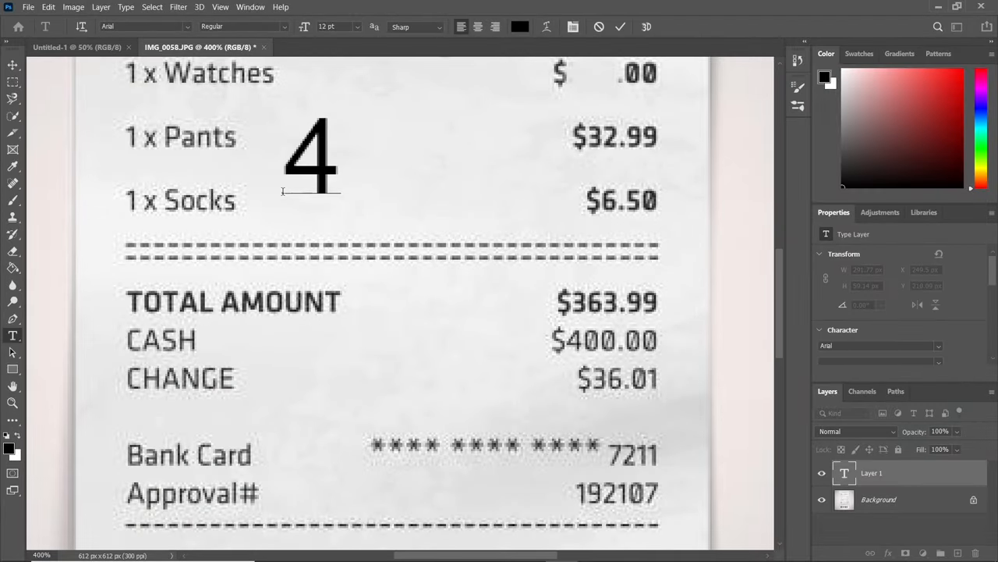
# Enter 400 in the Watches gap and resize it to 3.28 pt beside .00
pyautogui.write('00')
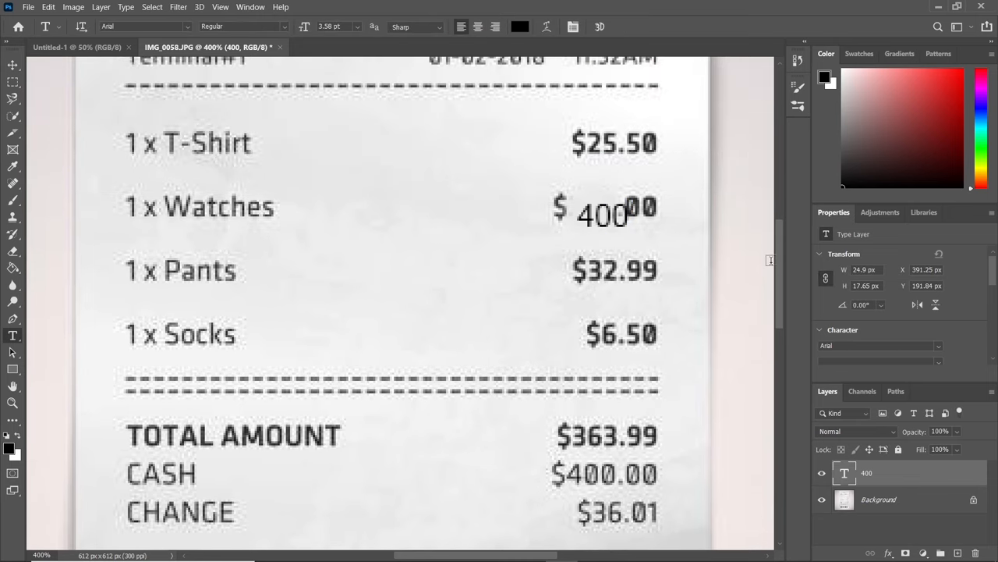
pyautogui.click(603, 216)
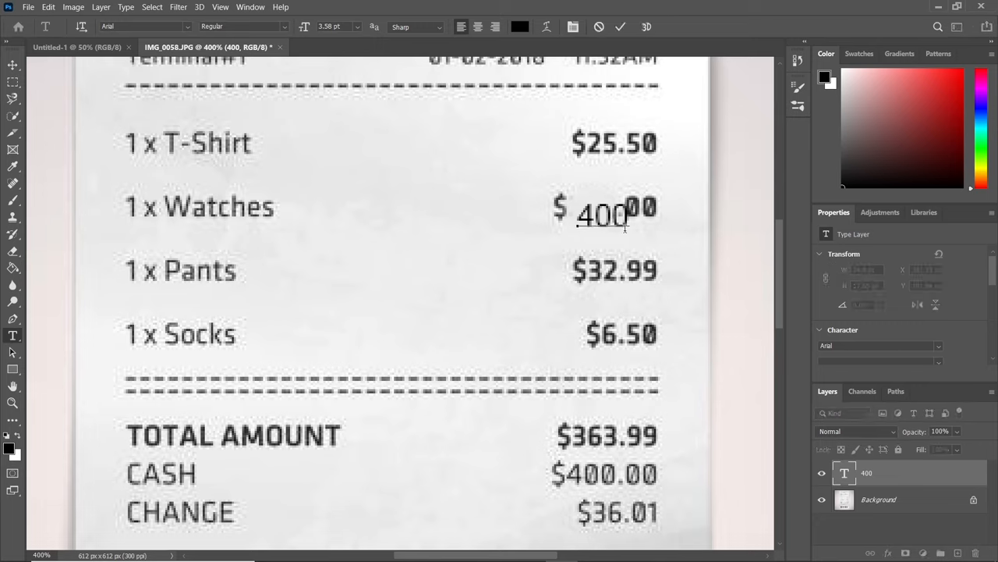
pyautogui.click(601, 216)
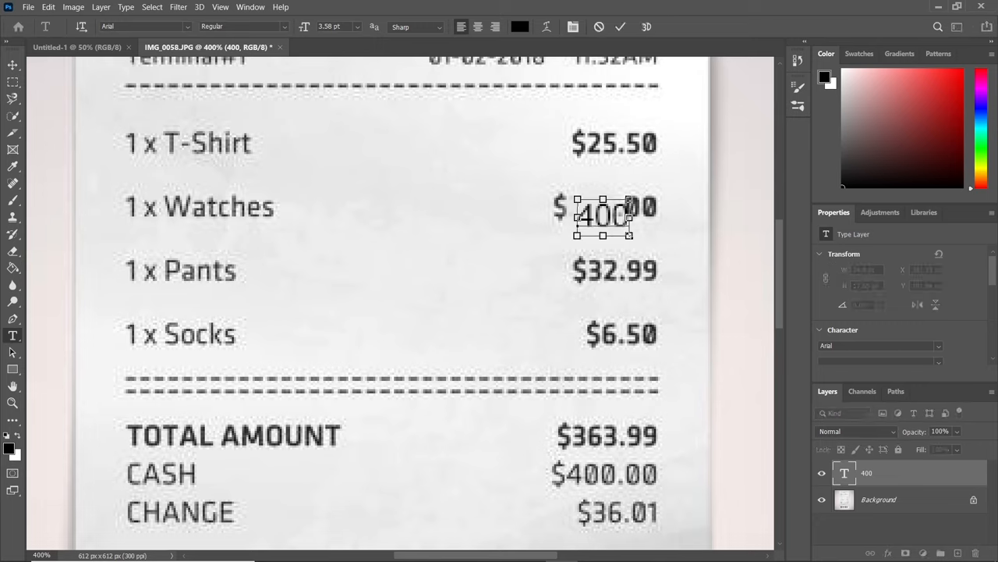
pyautogui.click(603, 216)
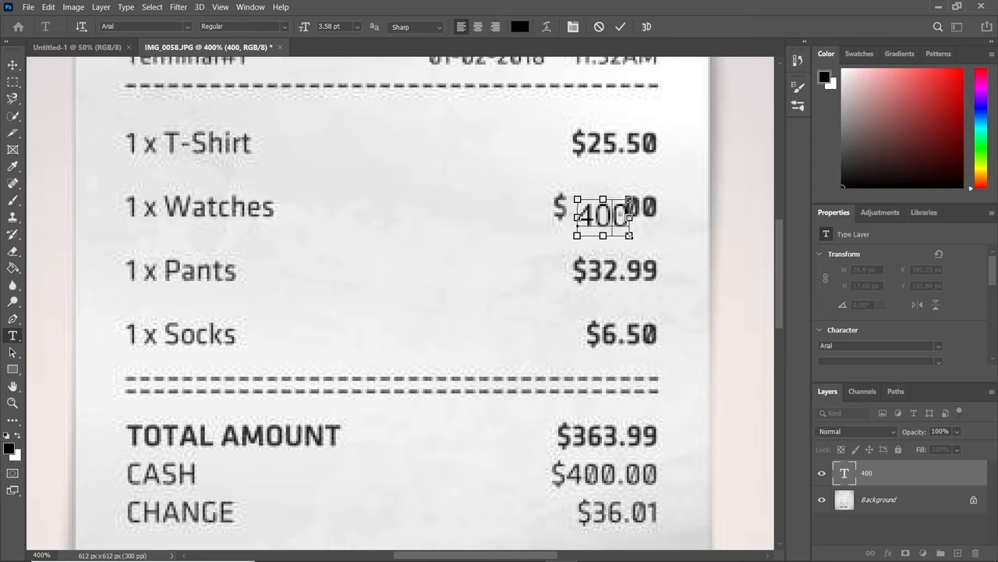
pyautogui.press('ctrl')
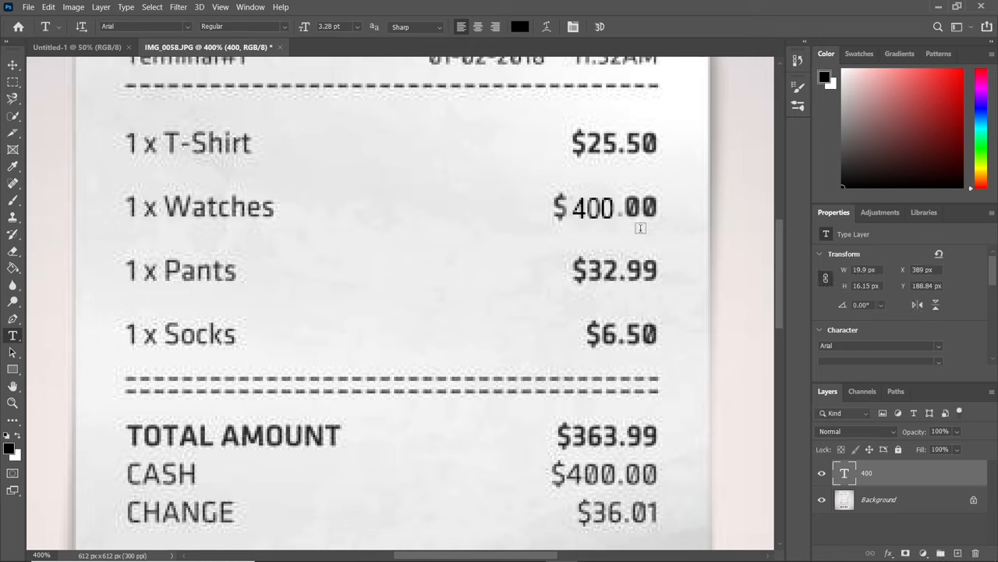
pyautogui.click(592, 206)
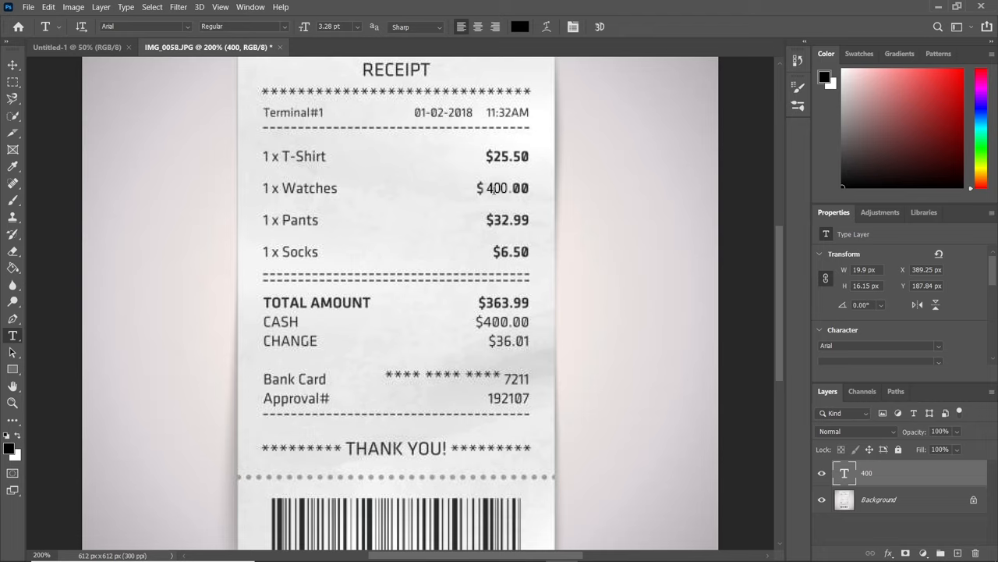
pyautogui.moveTo(433, 136)
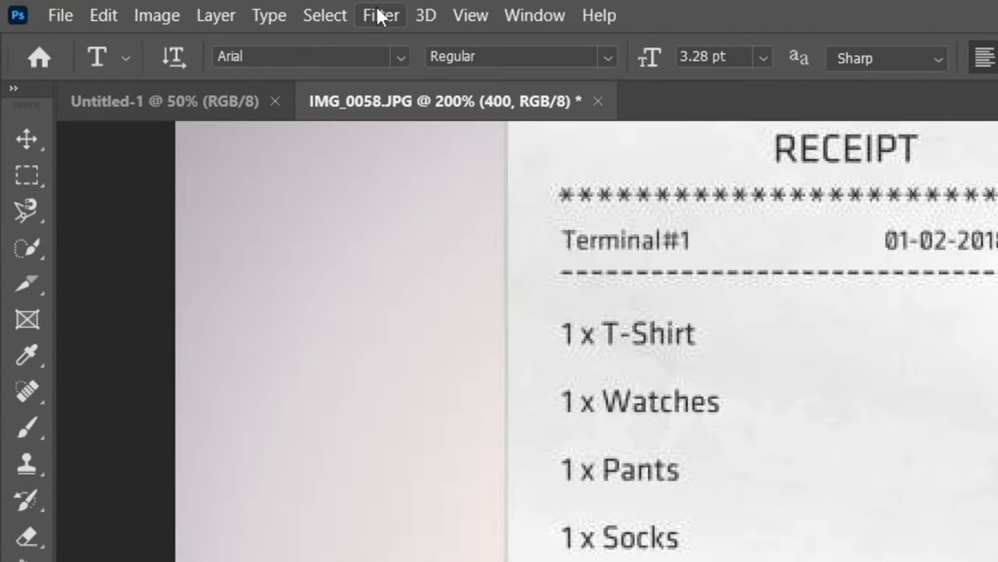
pyautogui.moveTo(382, 27)
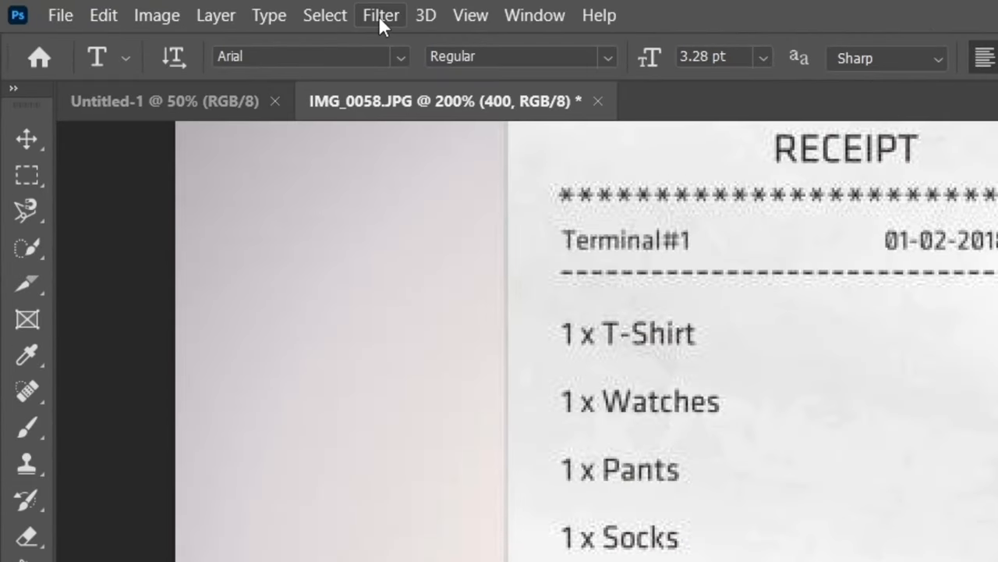
# Open the Filter menu to apply Gaussian Blur to the 400 text layer
pyautogui.click(381, 15)
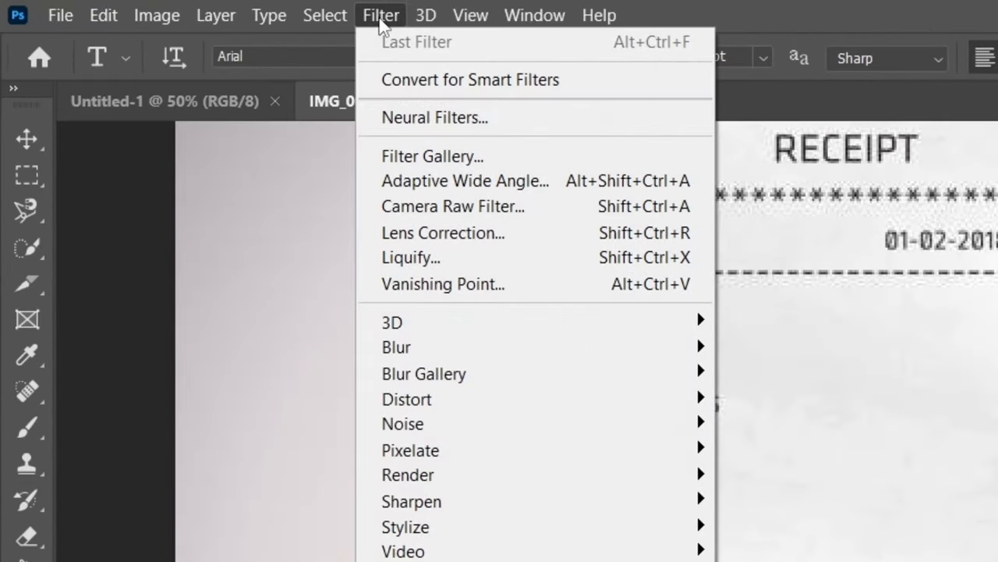
pyautogui.moveTo(397, 347)
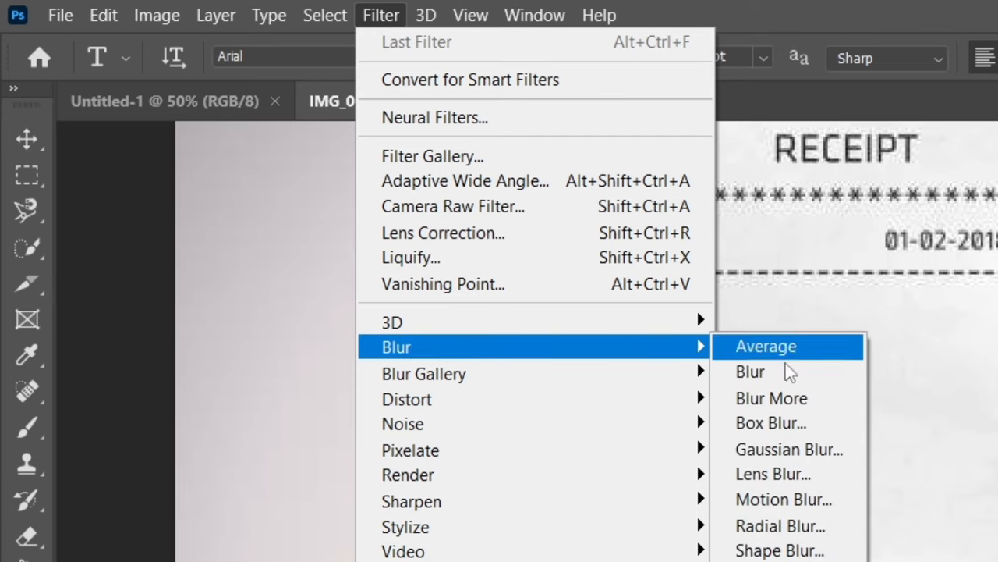
pyautogui.moveTo(784, 449)
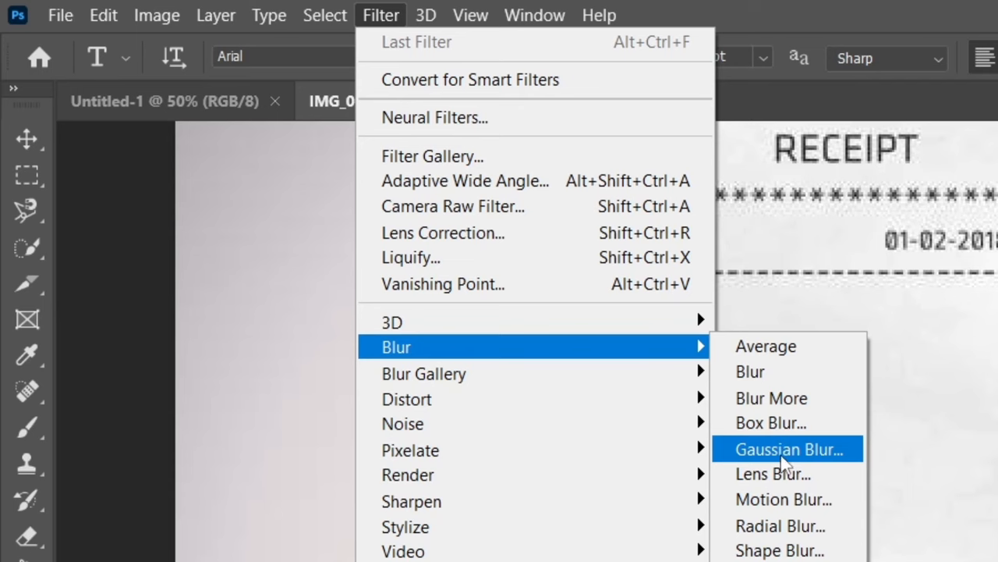
pyautogui.moveTo(784, 464)
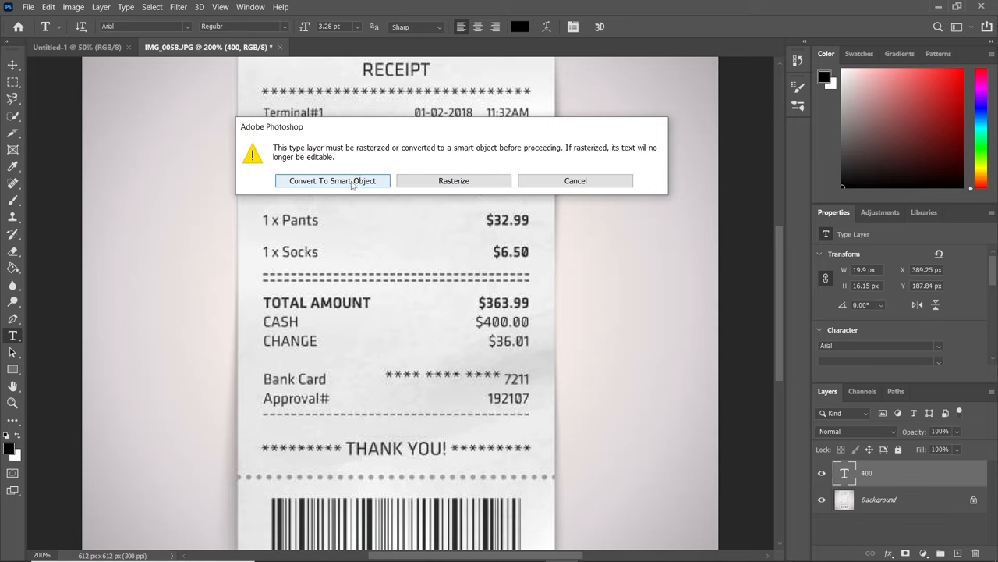
# Convert the 400 layer to a smart object and apply a 0.3-pixel Gaussian Blur
pyautogui.click(333, 180)
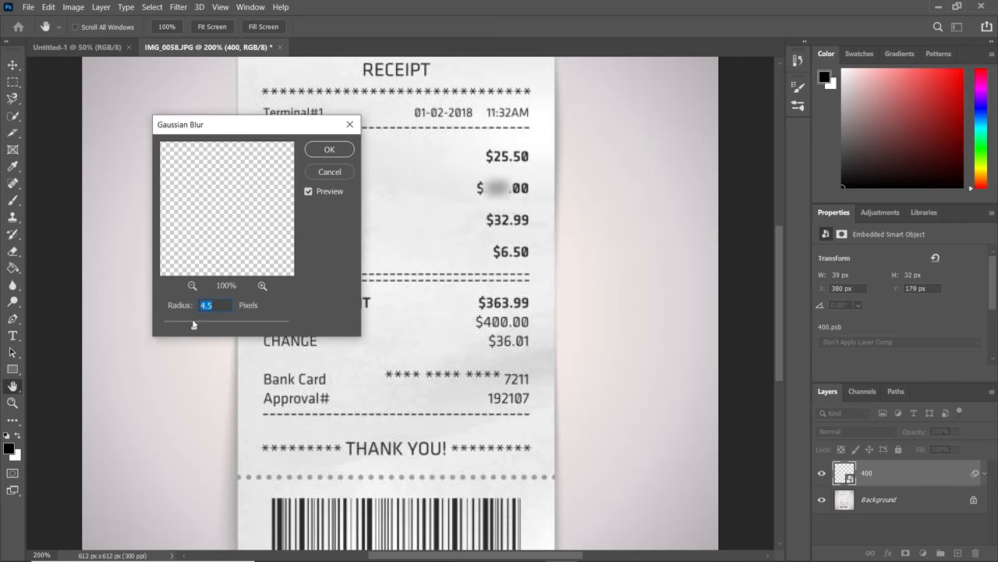
pyautogui.moveTo(193, 321); pyautogui.dragTo(176, 328)
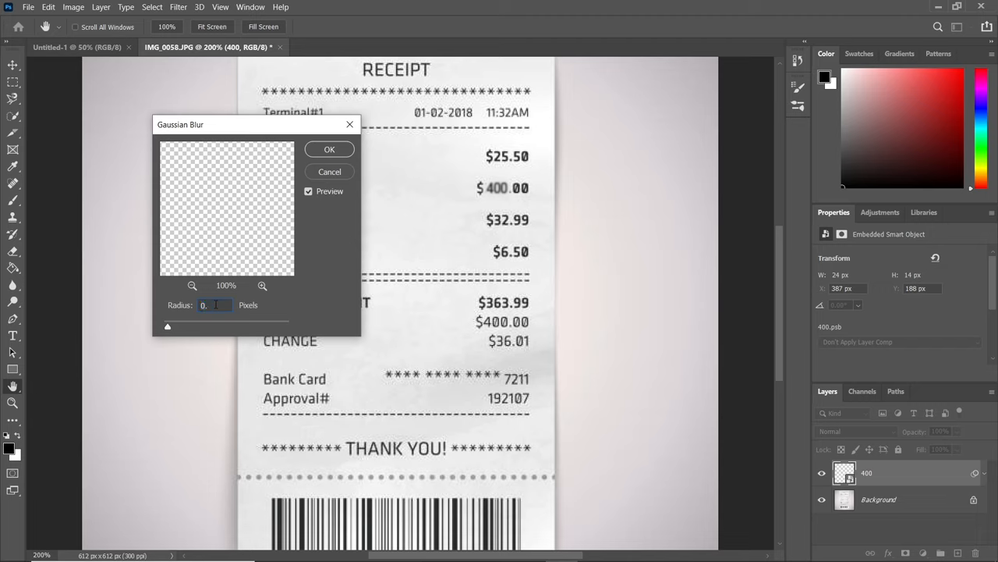
pyautogui.write('0.3')
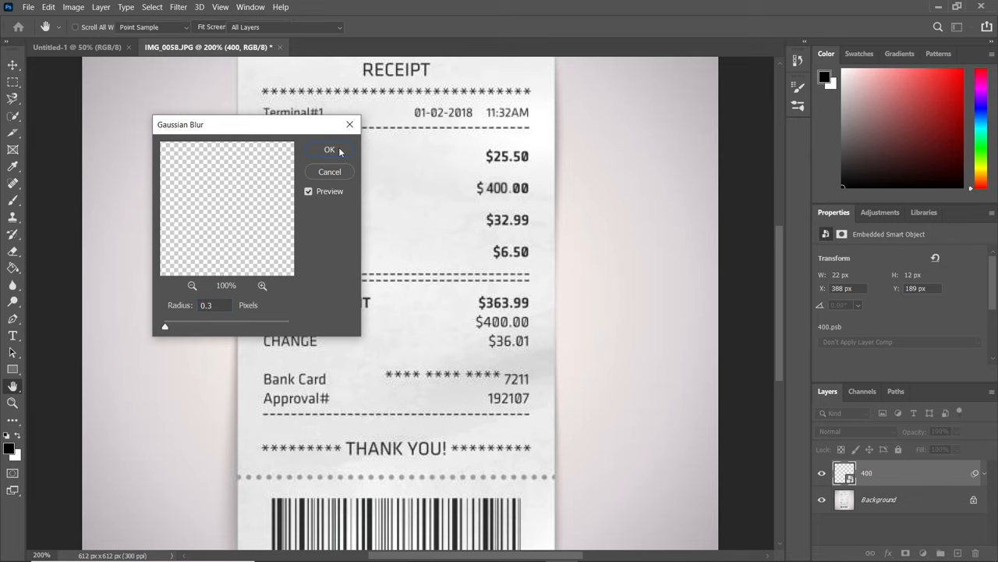
pyautogui.click(330, 149)
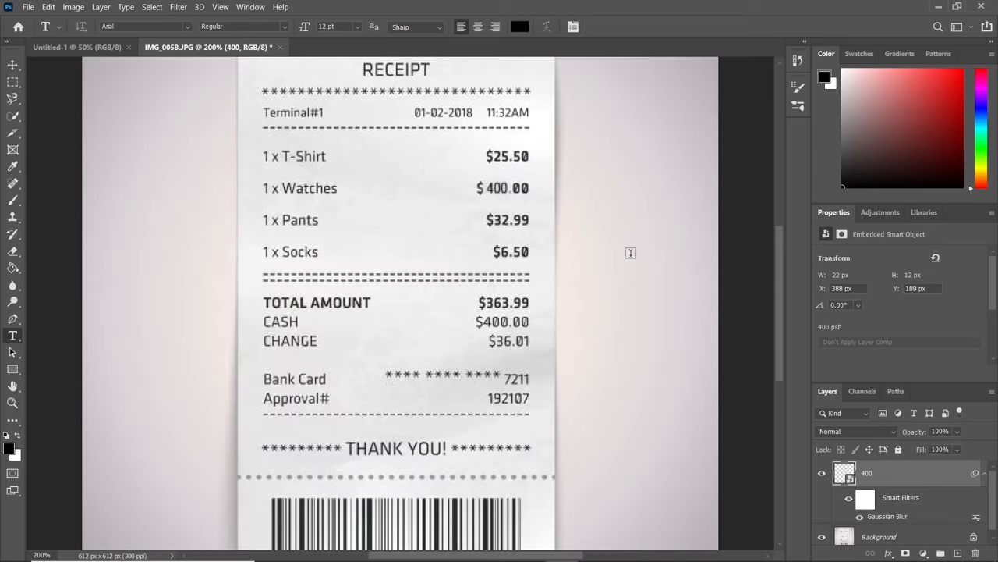
pyautogui.moveTo(274, 324)
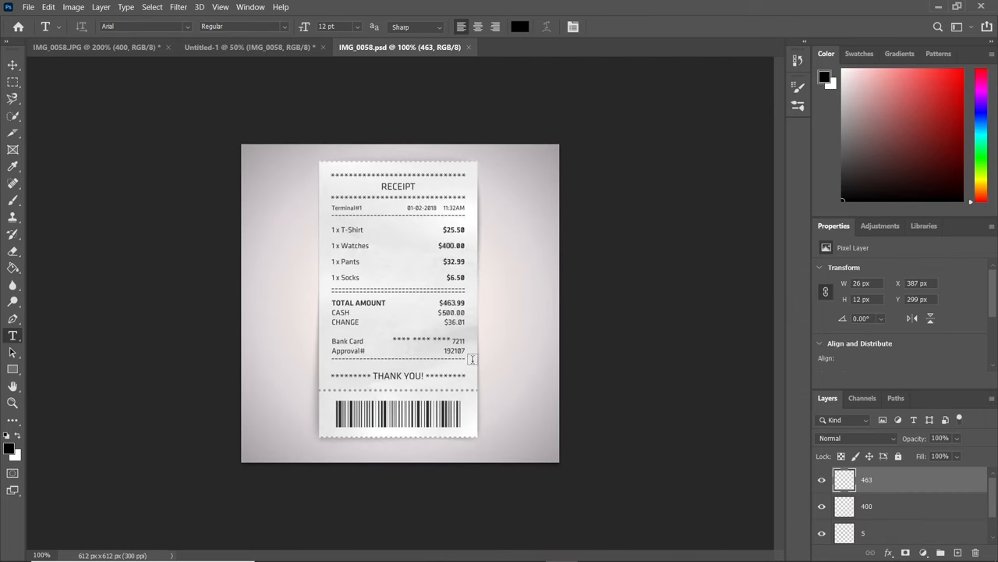
pyautogui.moveTo(531, 181)
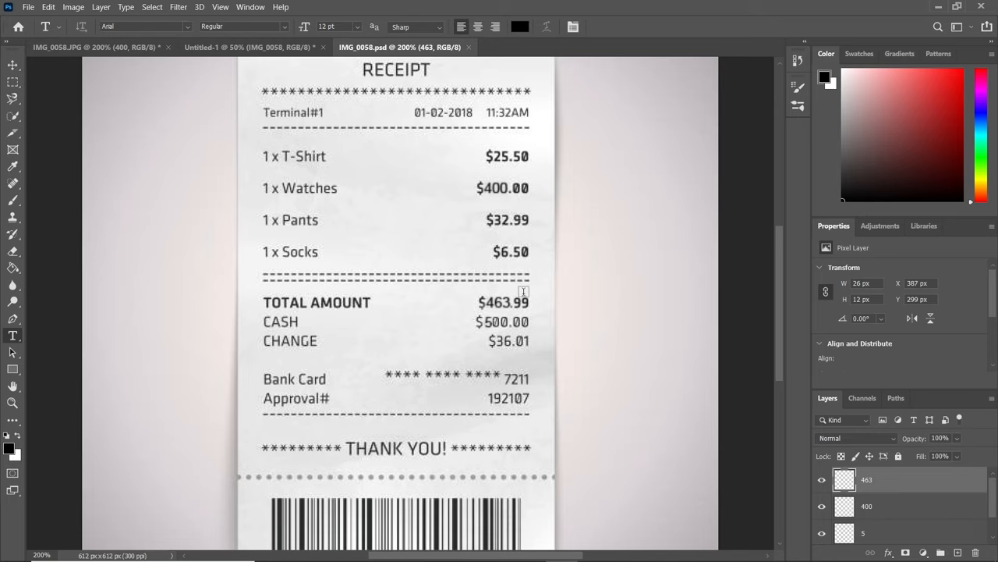
pyautogui.moveTo(544, 388)
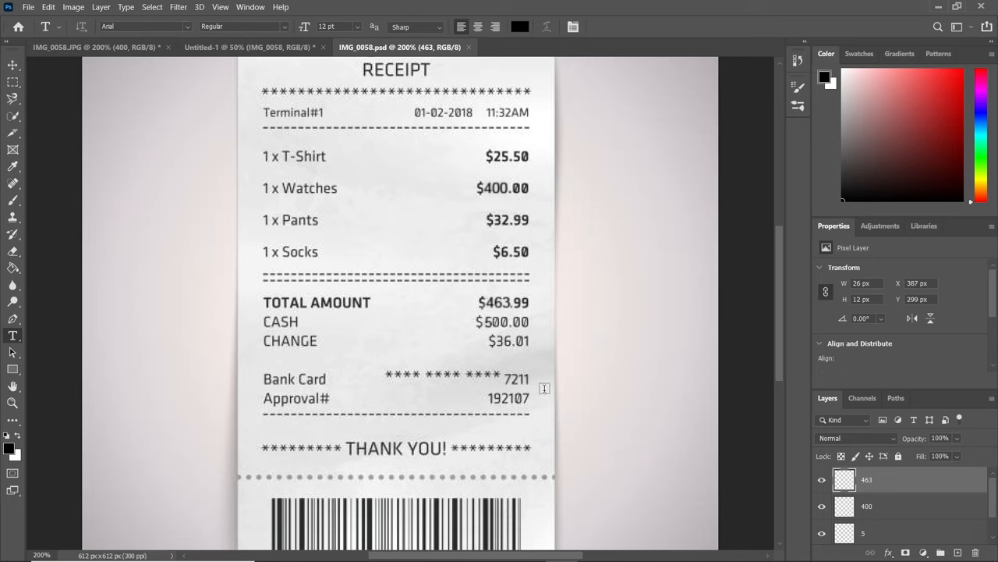
pyautogui.moveTo(495, 303)
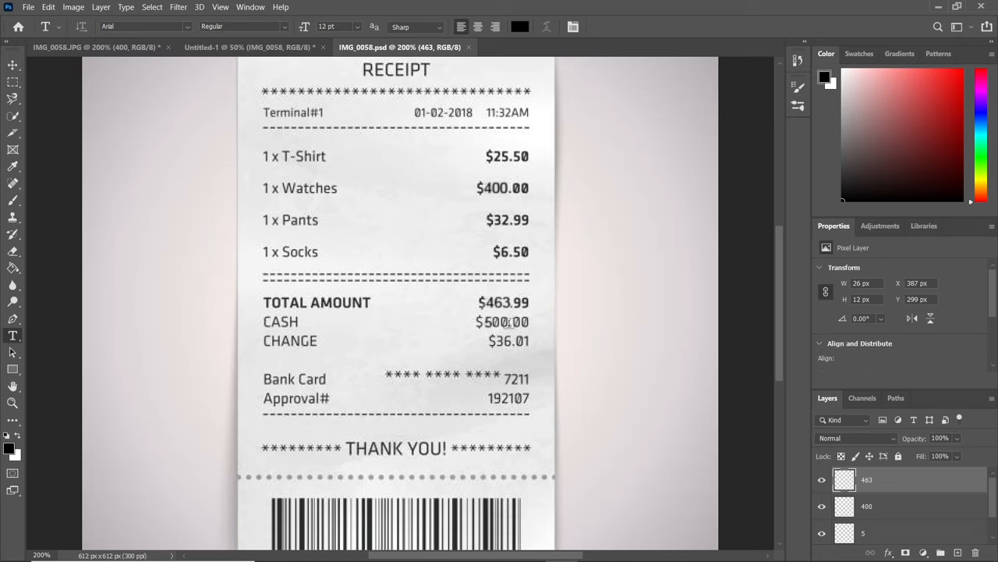
pyautogui.moveTo(520, 364)
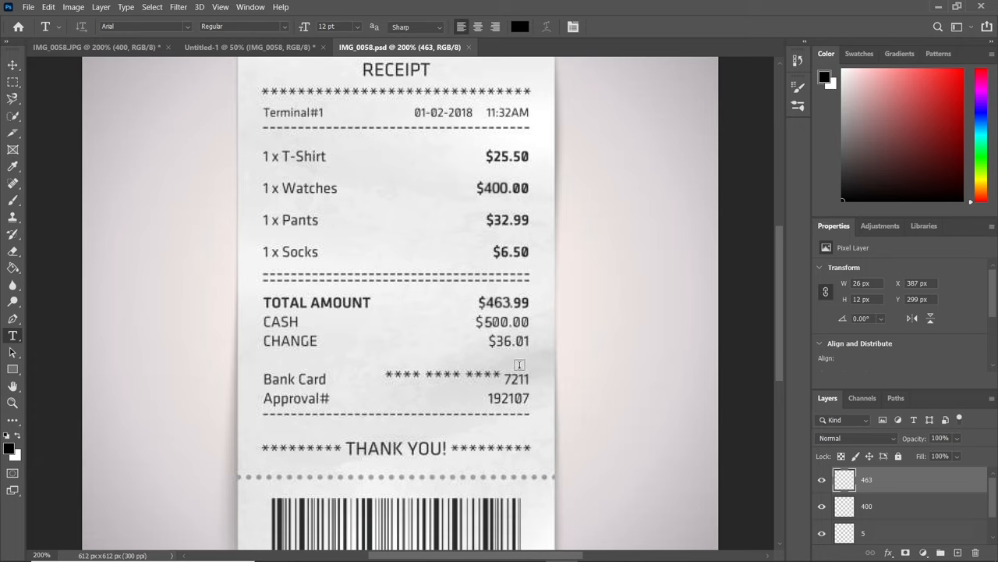
pyautogui.moveTo(521, 344)
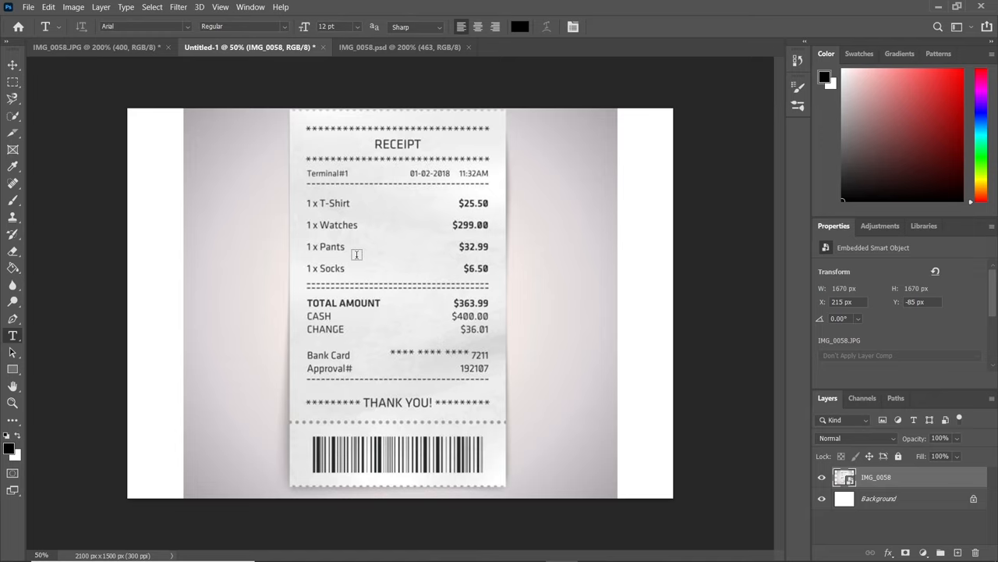
pyautogui.moveTo(601, 25)
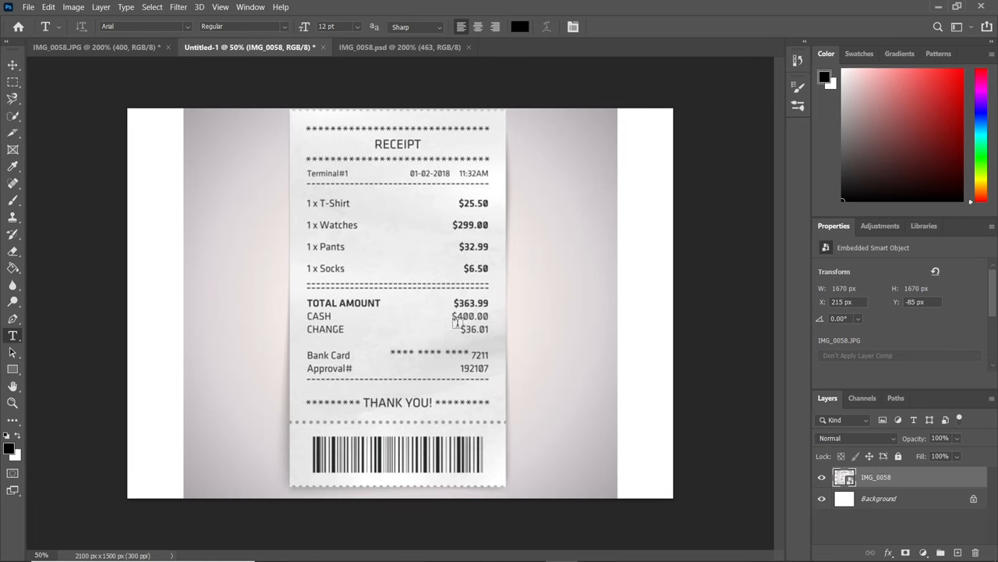
pyautogui.click(399, 47)
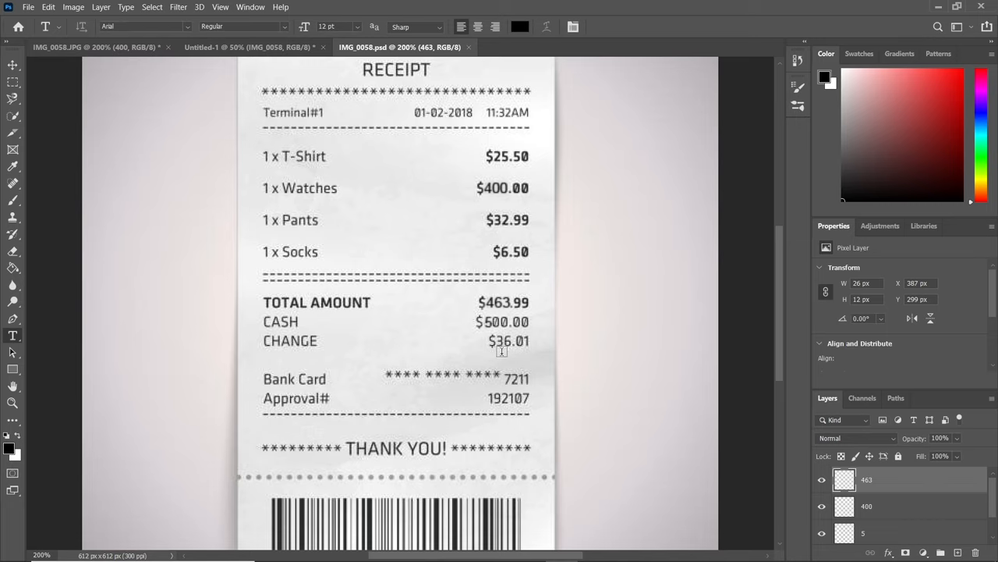
pyautogui.moveTo(551, 333)
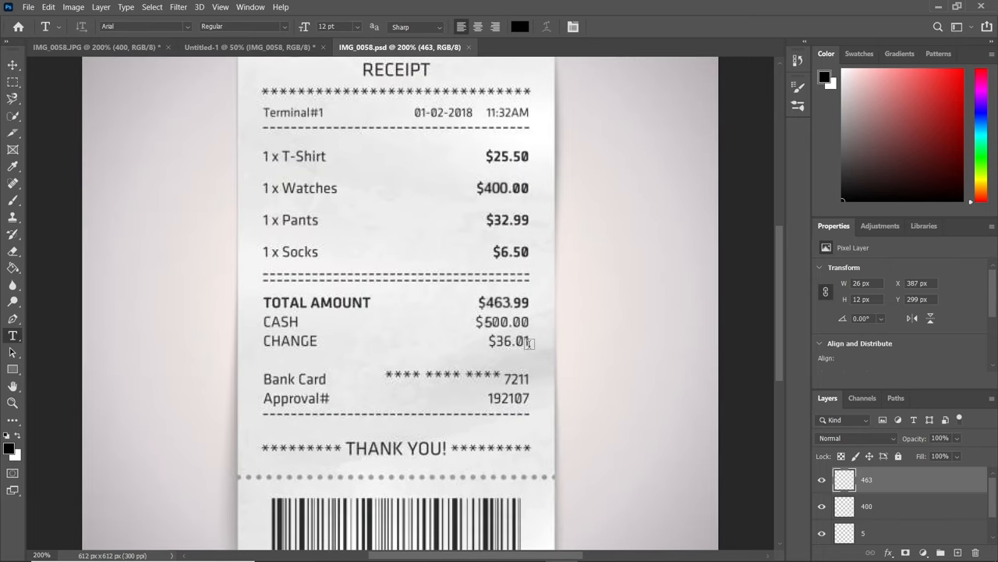
pyautogui.press('ctrl+s')
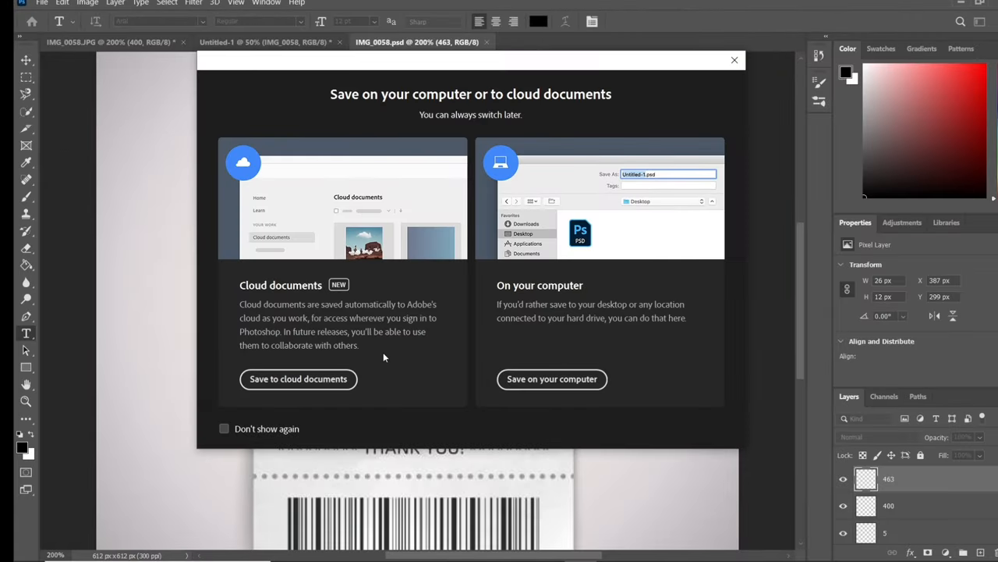
pyautogui.moveTo(552, 379)
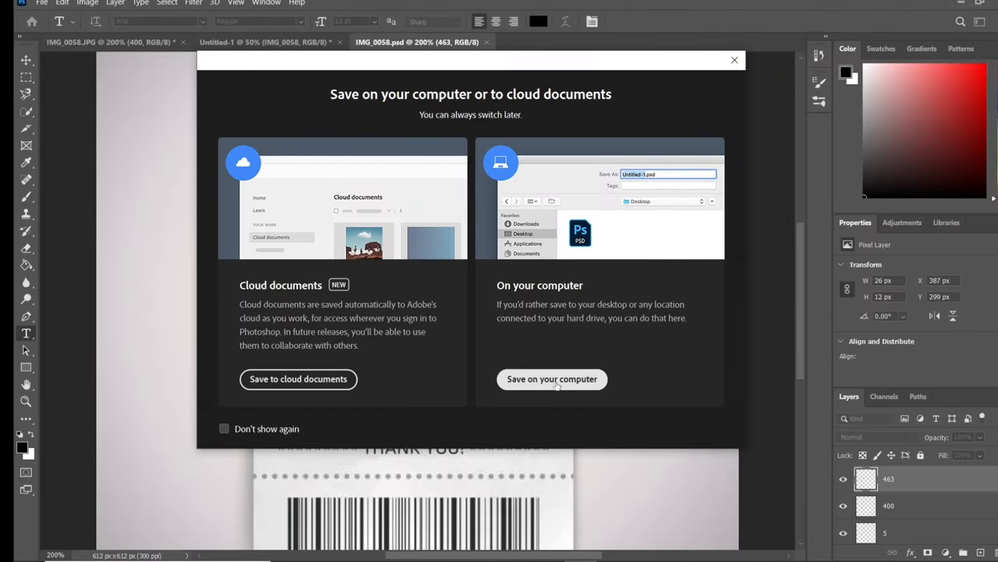
# Choose to save the edited receipt on your computer
pyautogui.click(552, 379)
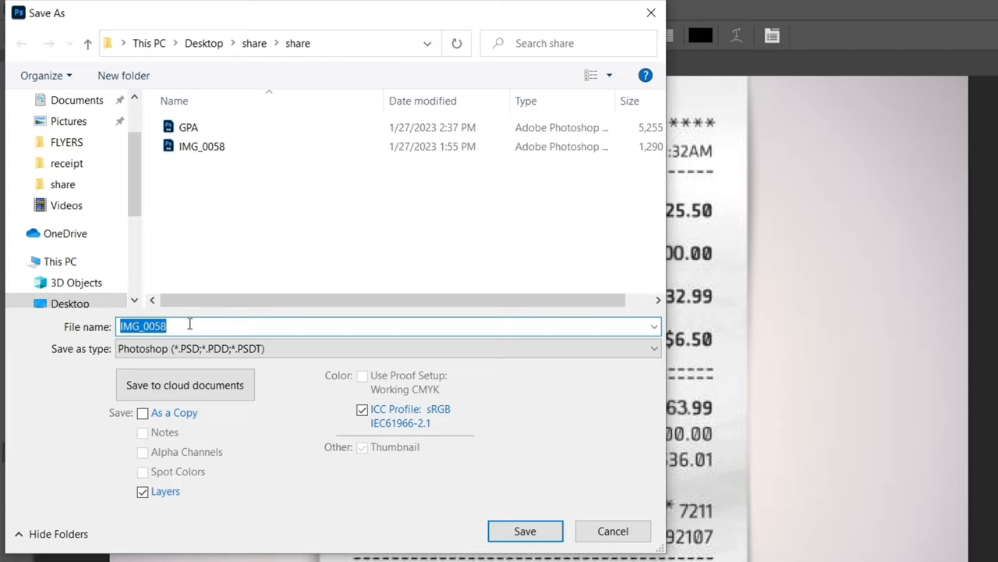
# Rename the file to 'my receipt' and set the format to JPEG
pyautogui.press('Delete')
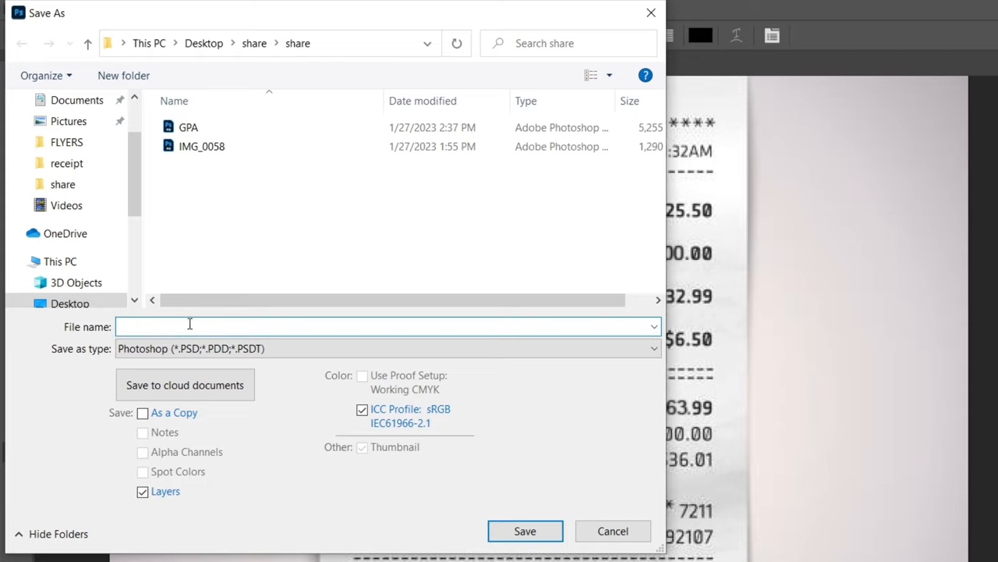
pyautogui.write('my')
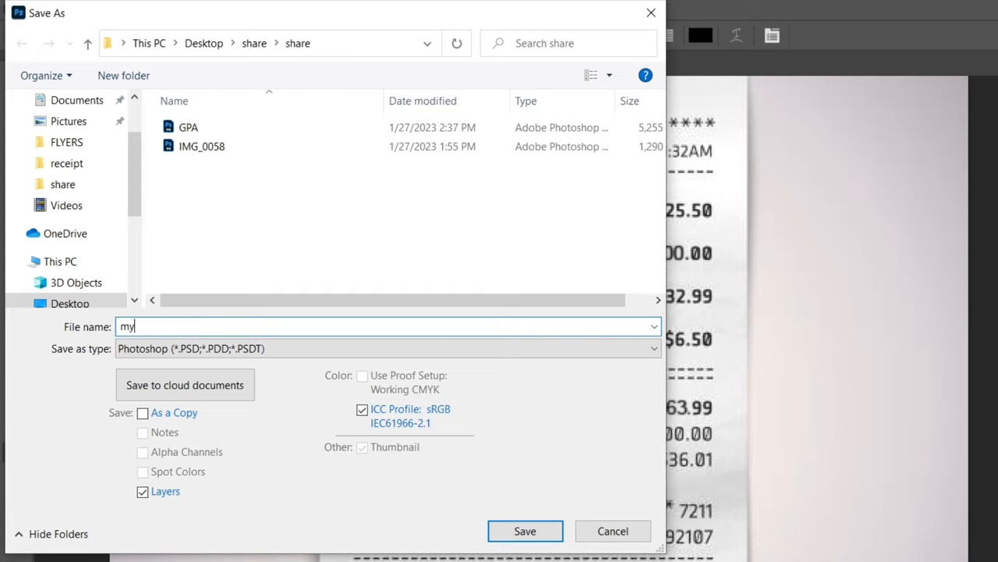
pyautogui.write('rece')
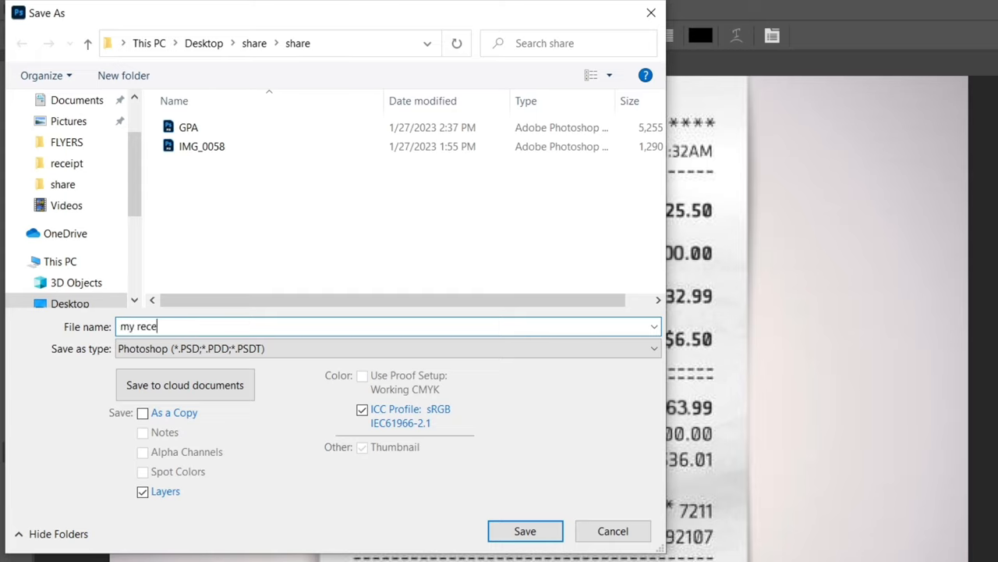
pyautogui.write('ipt')
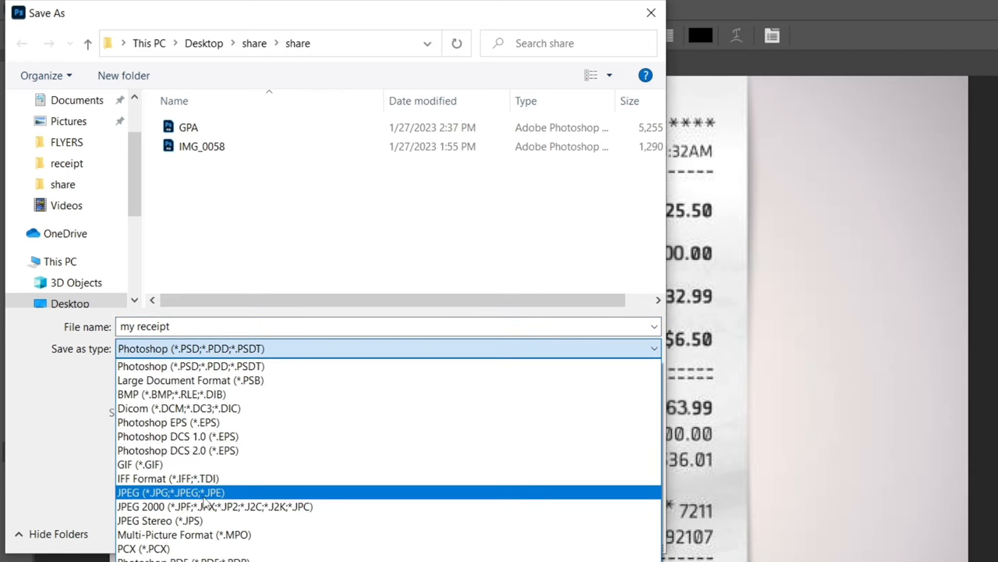
pyautogui.click(170, 492)
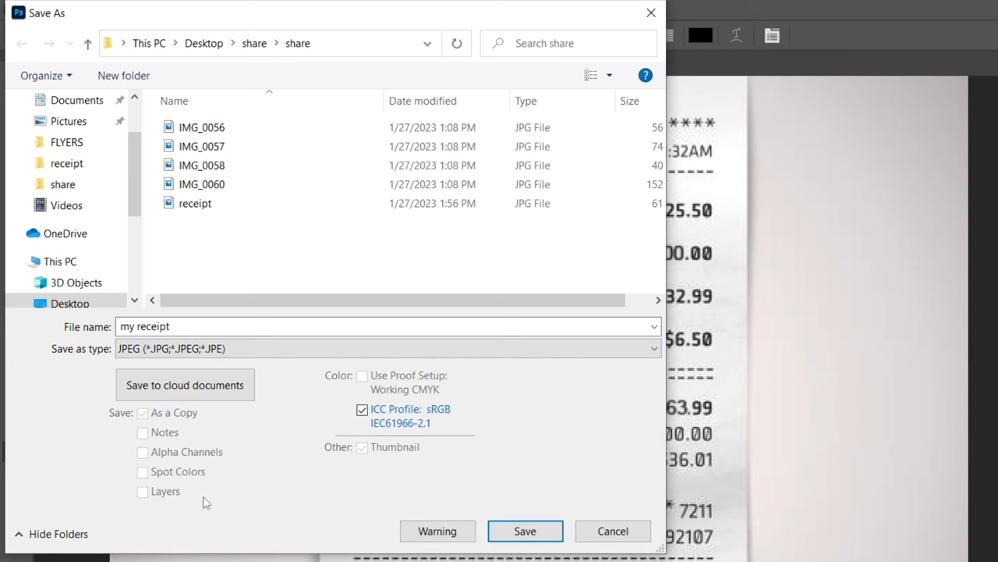
# Save the receipt, accept the JPEG Options, and select 'my receipt' in share
pyautogui.click(525, 531)
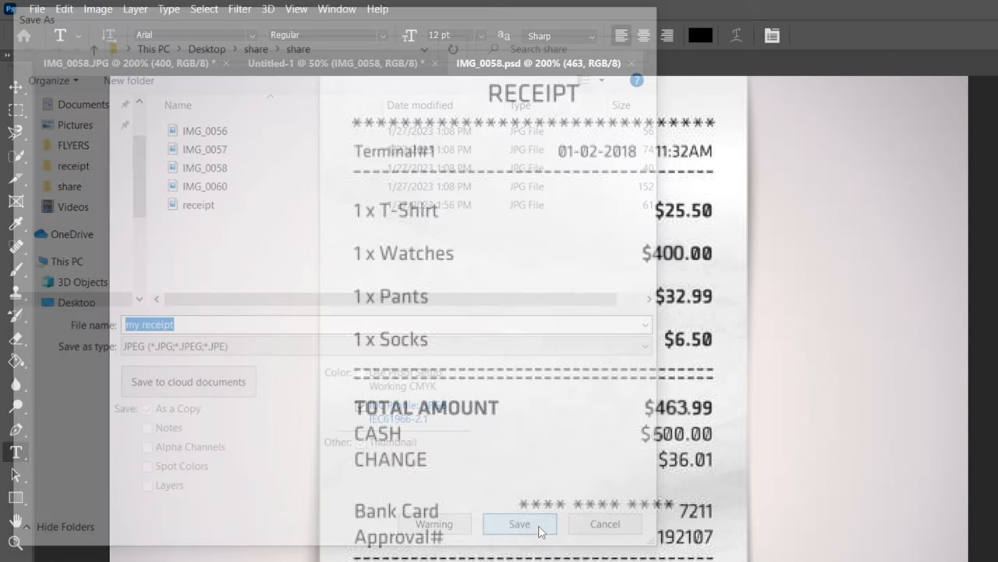
pyautogui.click(519, 523)
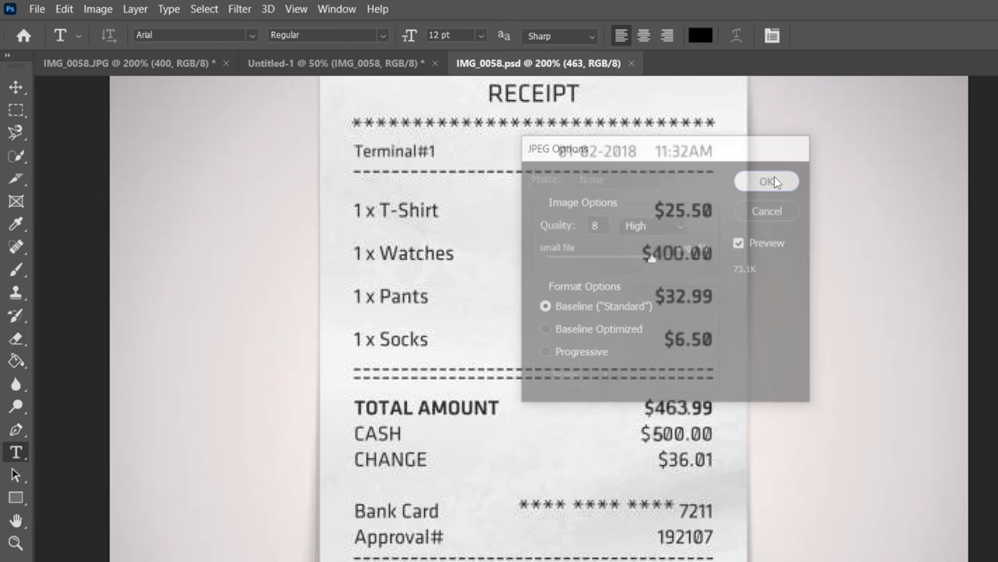
pyautogui.click(767, 181)
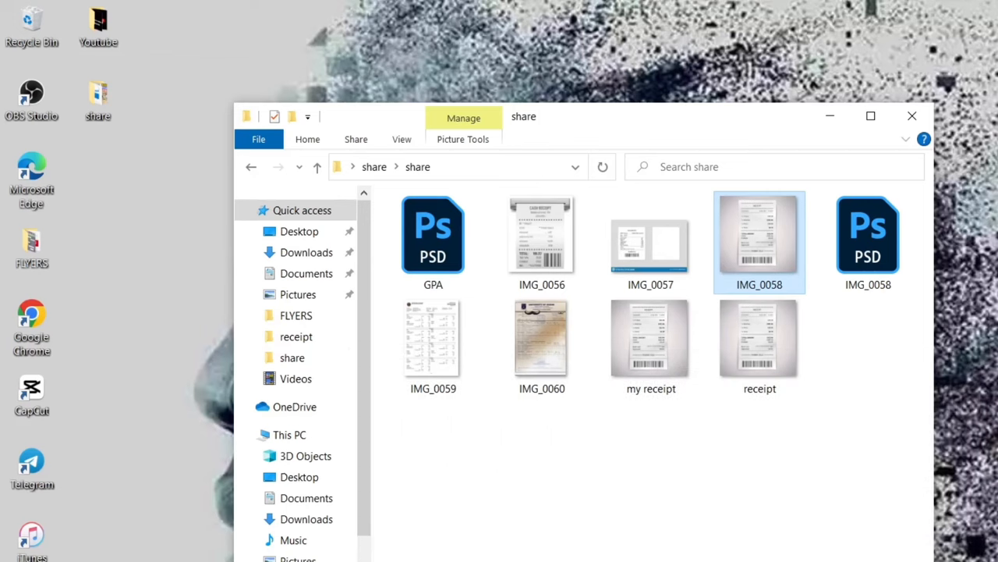
pyautogui.click(651, 338)
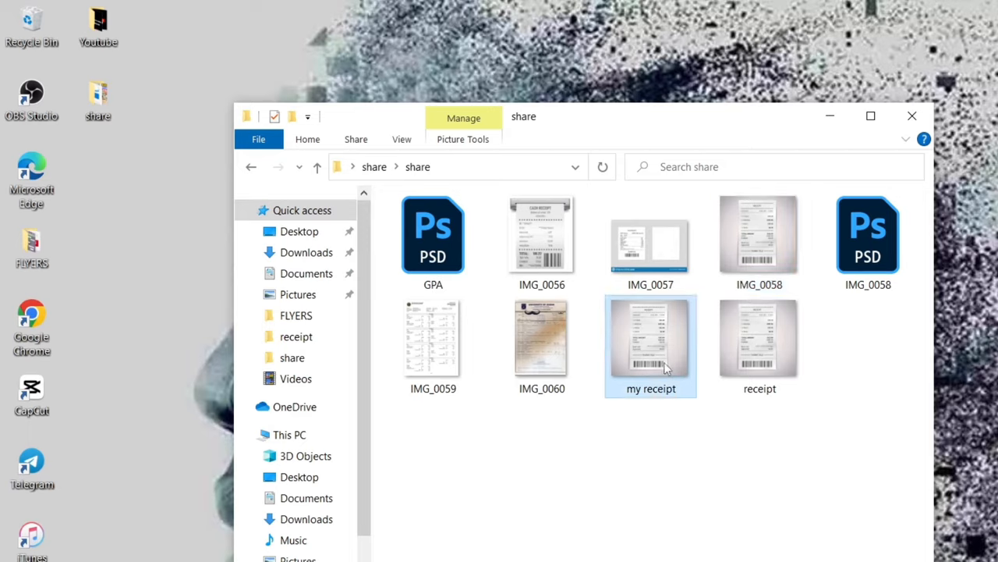